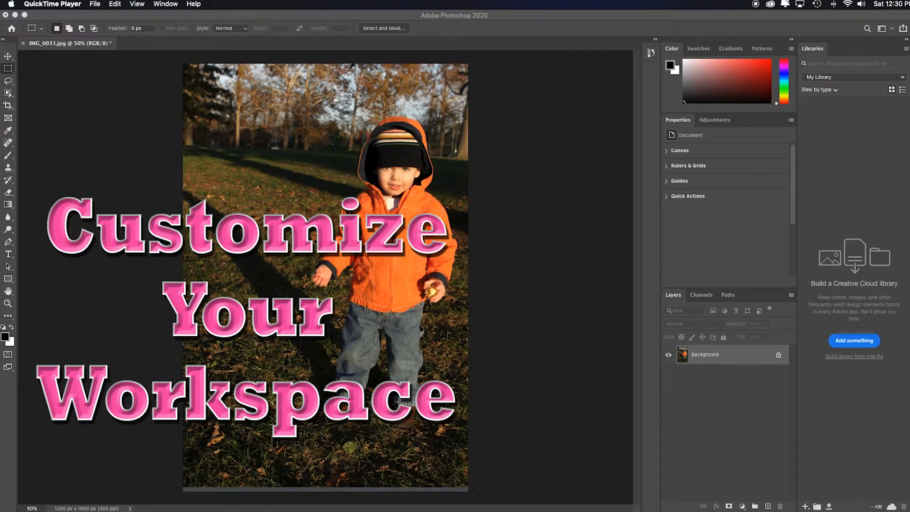
pyautogui.moveTo(199, 258)
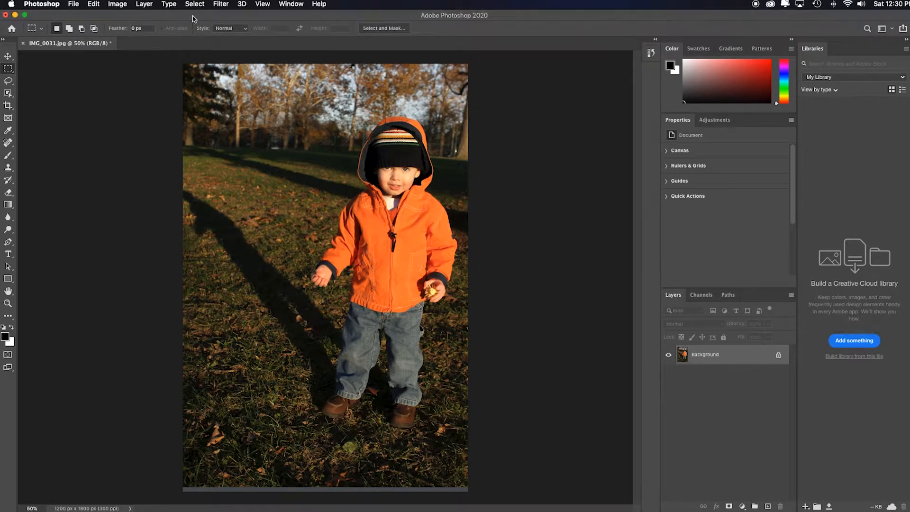
# Show the list of available workspaces from the Window menu.
pyautogui.click(291, 4)
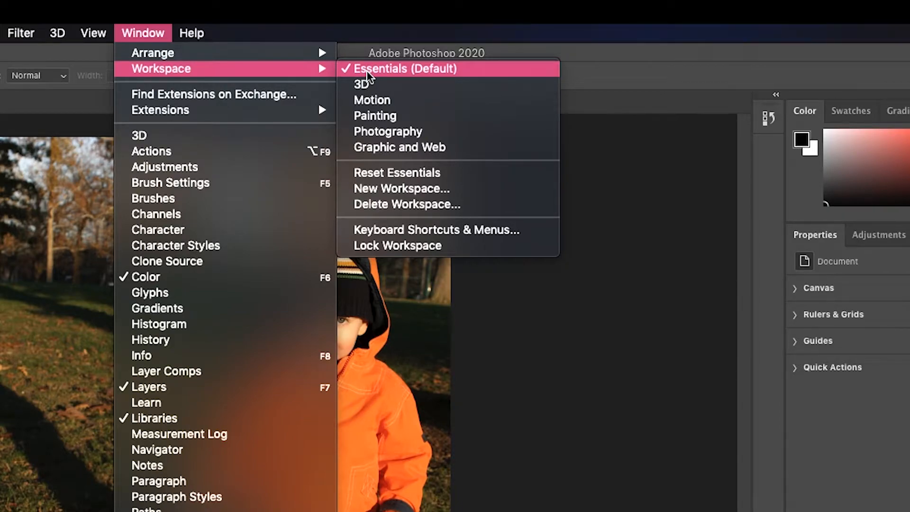
pyautogui.moveTo(388, 131)
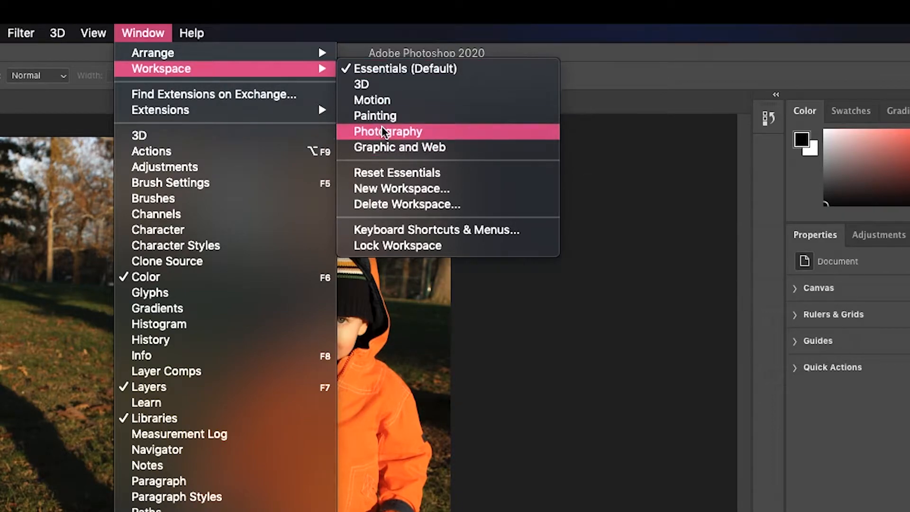
pyautogui.moveTo(389, 139)
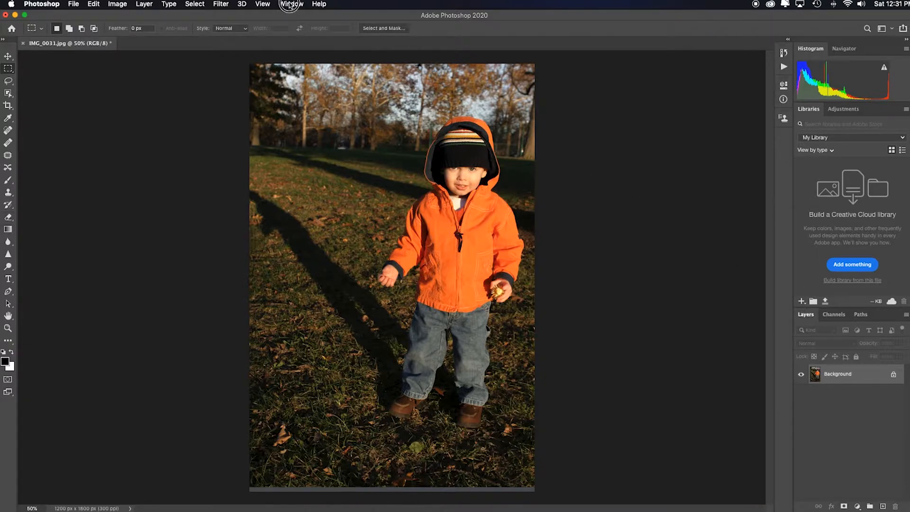
# Switch to the Painting workspace, then back to Essentials (Default).
pyautogui.click(291, 4)
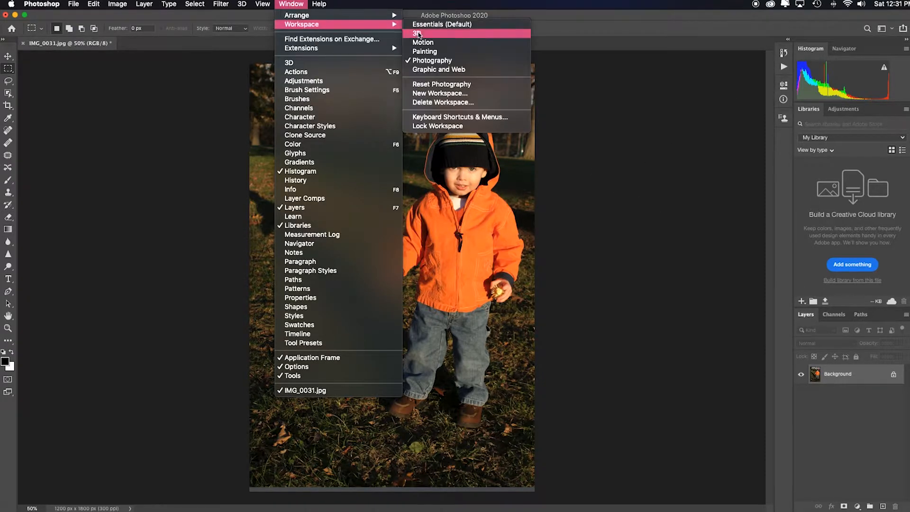
pyautogui.click(425, 52)
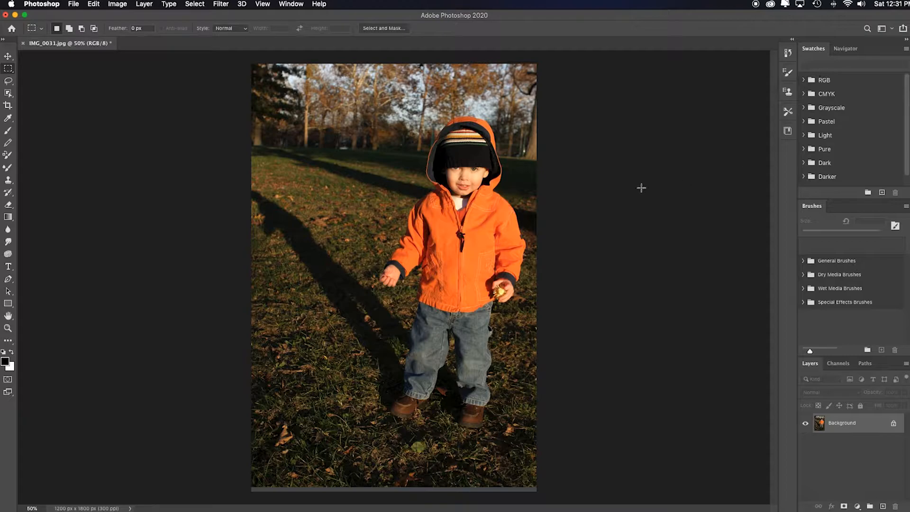
pyautogui.moveTo(17, 275)
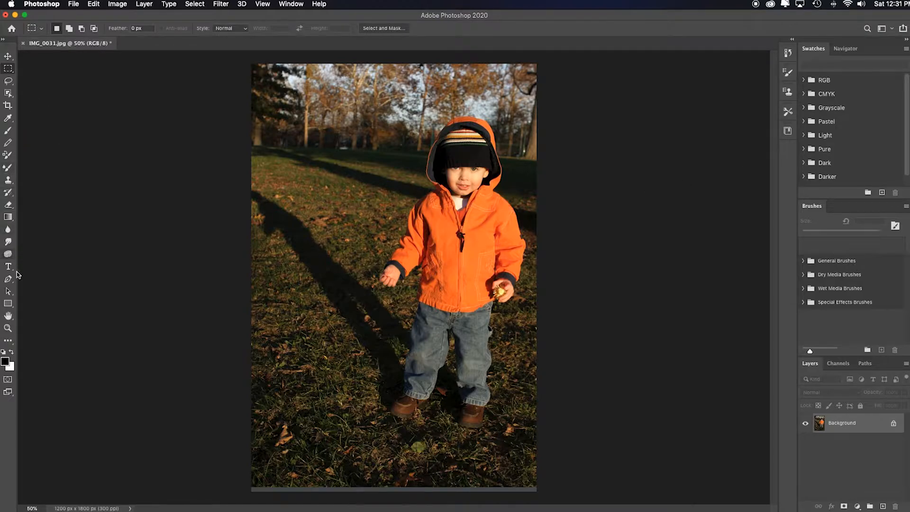
pyautogui.moveTo(187, 154)
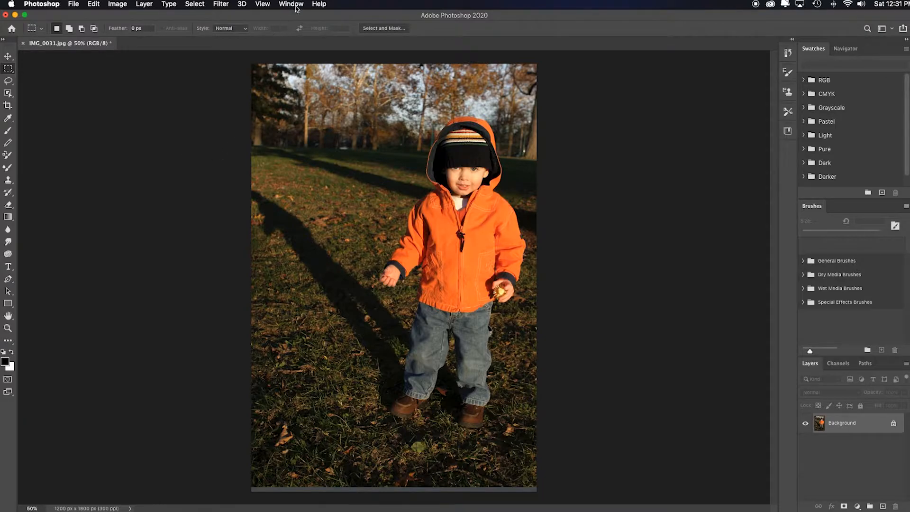
pyautogui.click(291, 4)
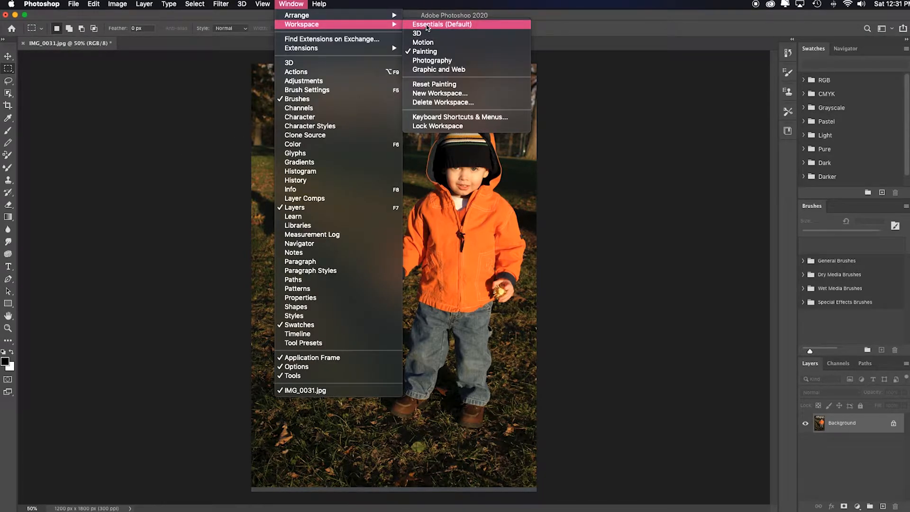
pyautogui.click(442, 24)
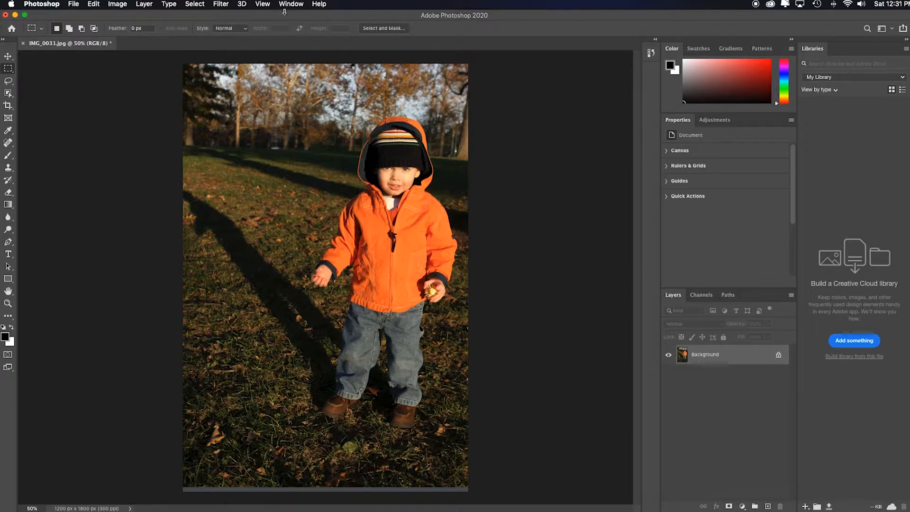
# Close the Libraries tab group from its panel menu.
pyautogui.click(291, 4)
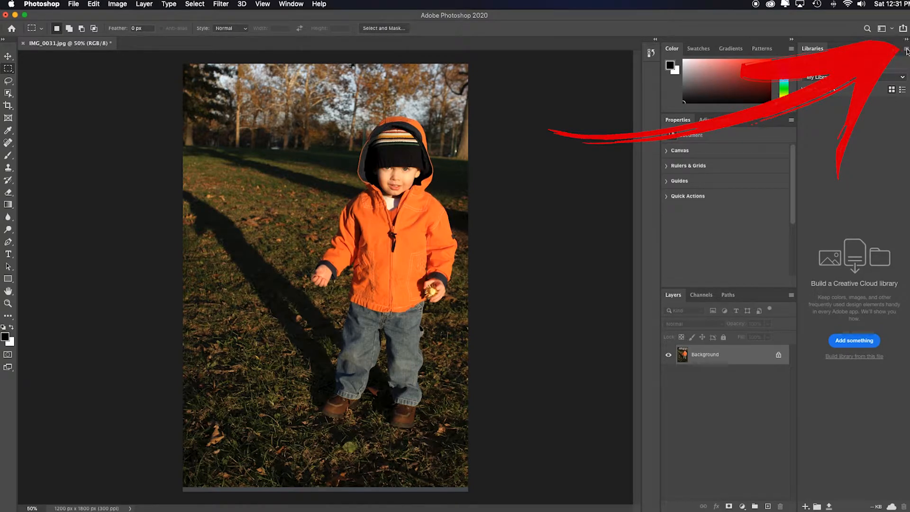
pyautogui.click(791, 39)
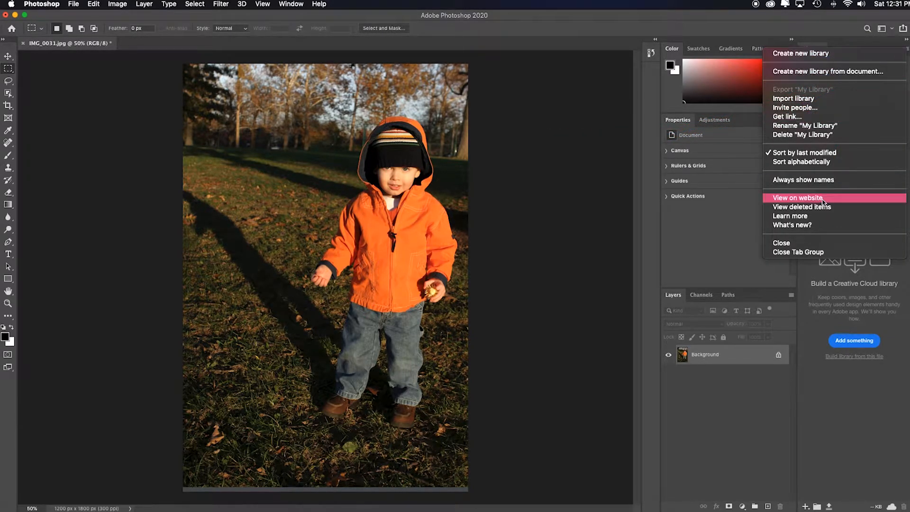
pyautogui.moveTo(811, 252)
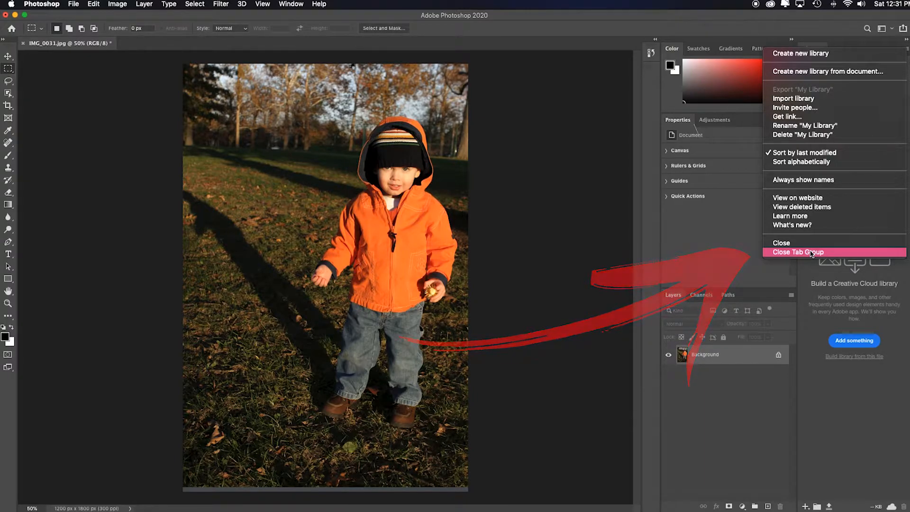
pyautogui.click(799, 252)
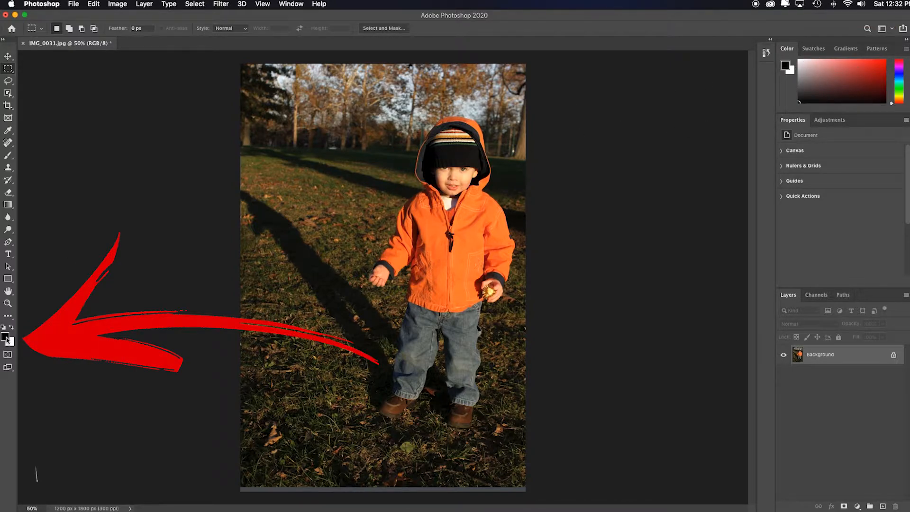
# Close the Color tab group from its panel menu.
pyautogui.click(6, 338)
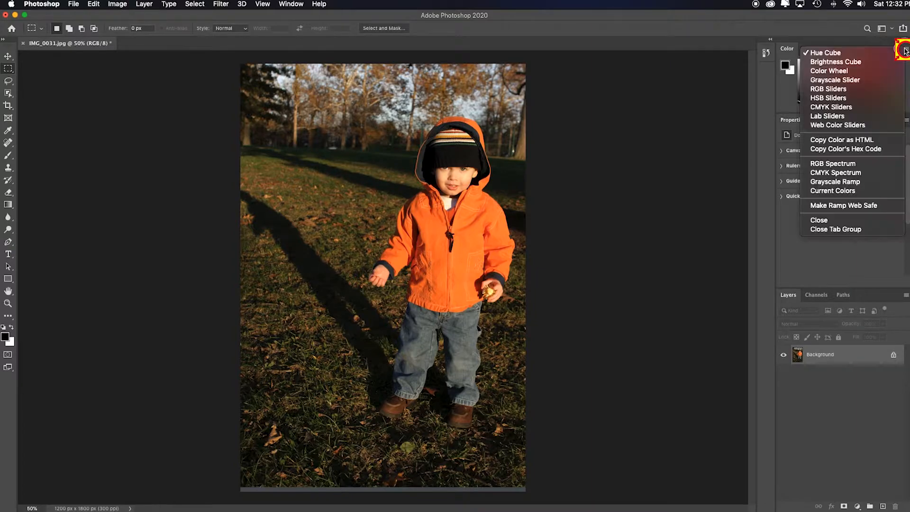
pyautogui.moveTo(842, 230)
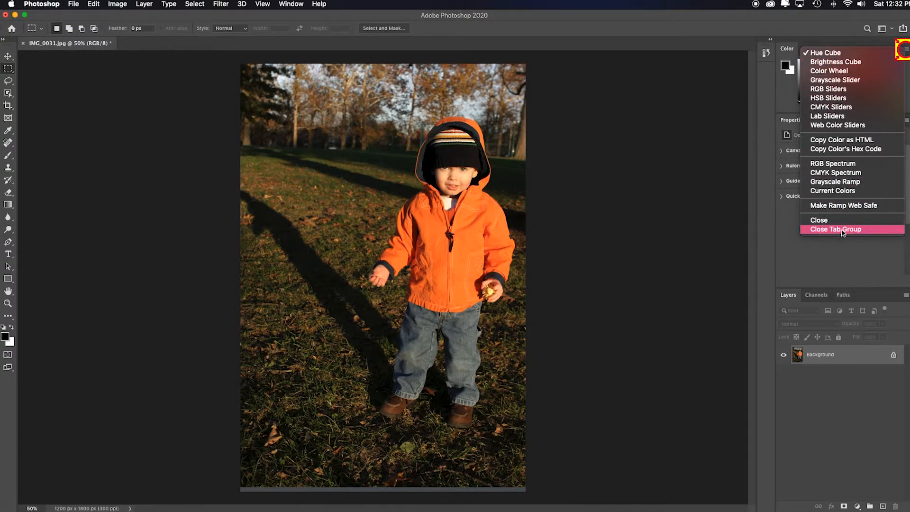
pyautogui.click(836, 229)
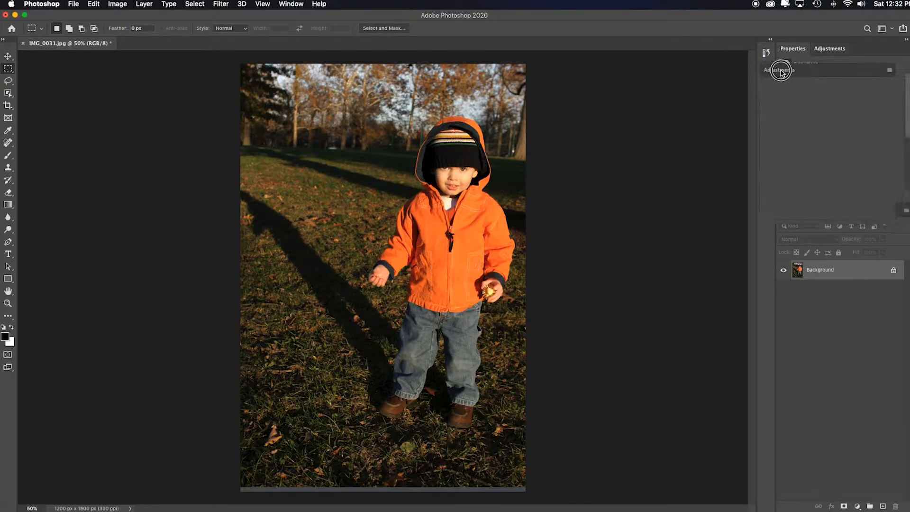
# Pull Adjustments out of its group and dock it above Properties.
pyautogui.click(793, 48)
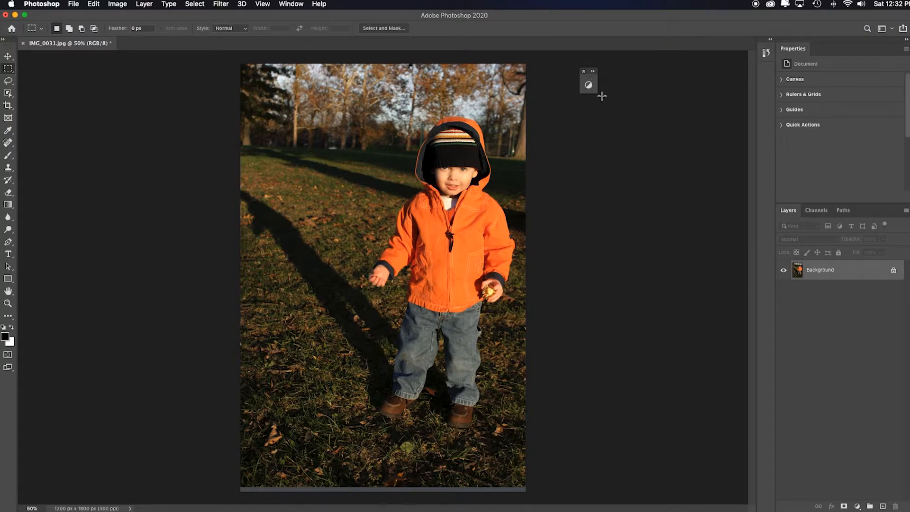
pyautogui.click(588, 81)
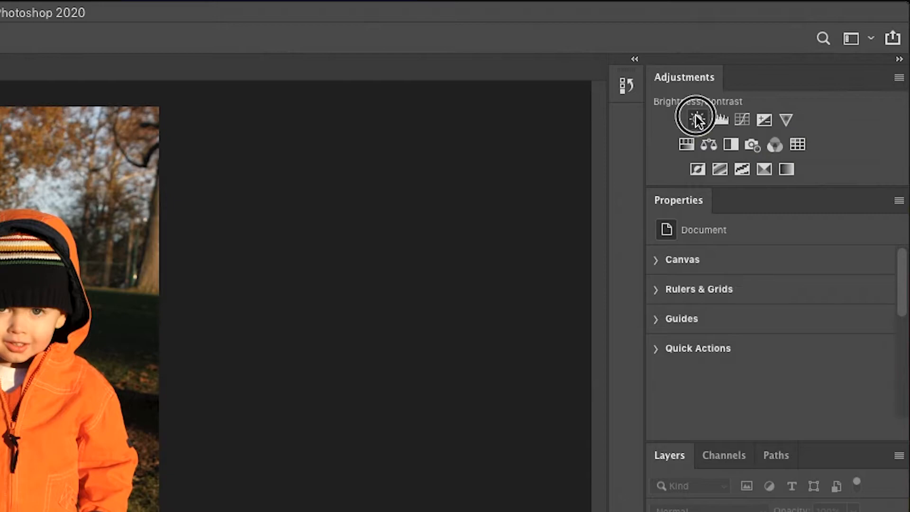
# Add a Brightness/Contrast adjustment layer, then bring up the workspace list.
pyautogui.click(697, 120)
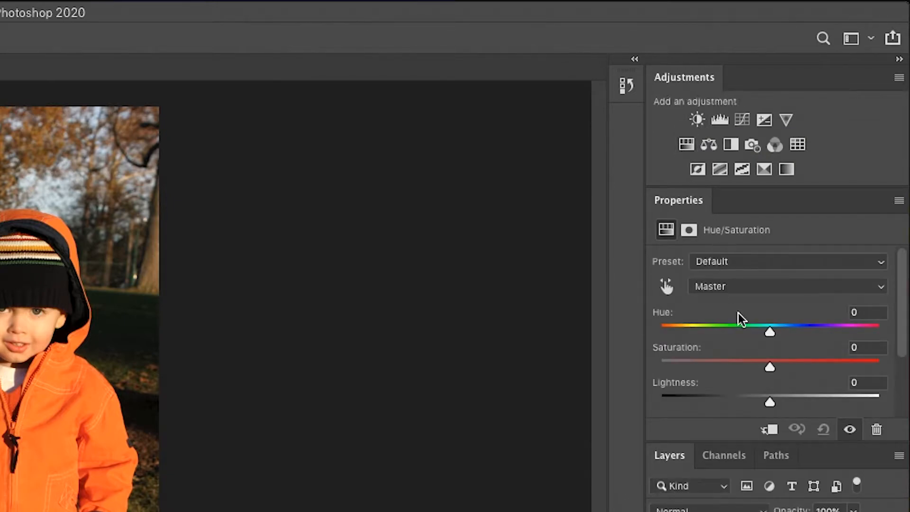
pyautogui.moveTo(769, 371)
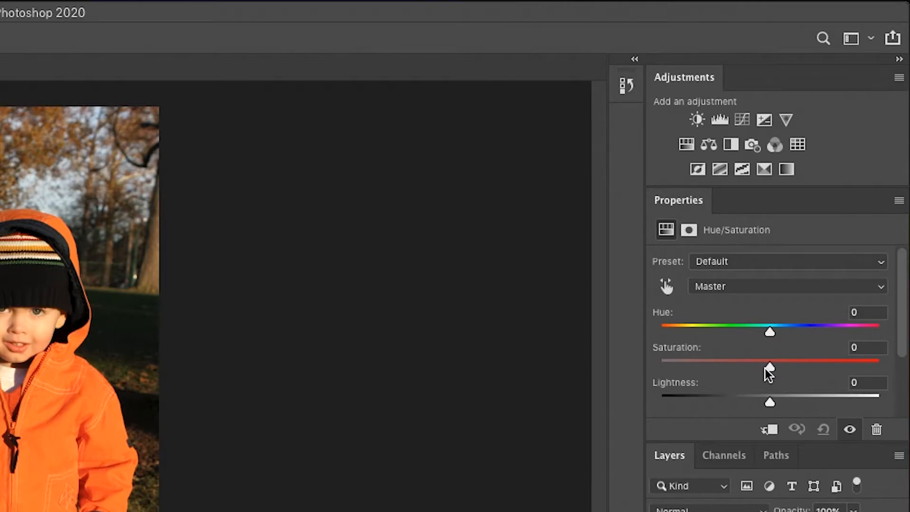
pyautogui.click(291, 4)
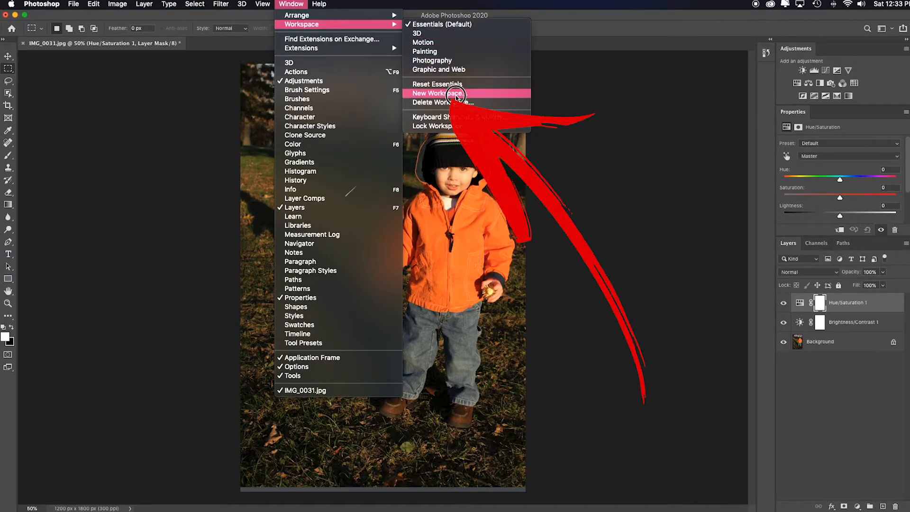
# Save a new workspace named 'Awesome Sauce Space' including extra saved settings.
pyautogui.click(436, 93)
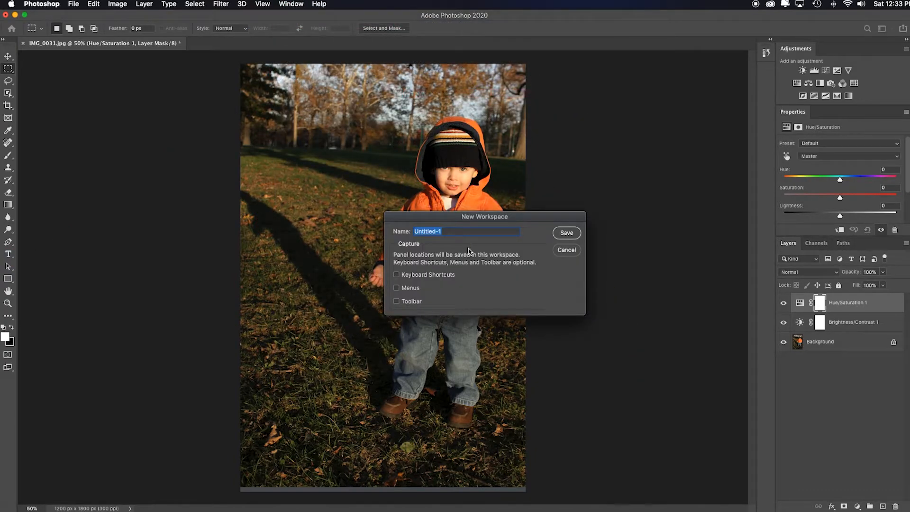
pyautogui.write('Awesome Sauce Space')
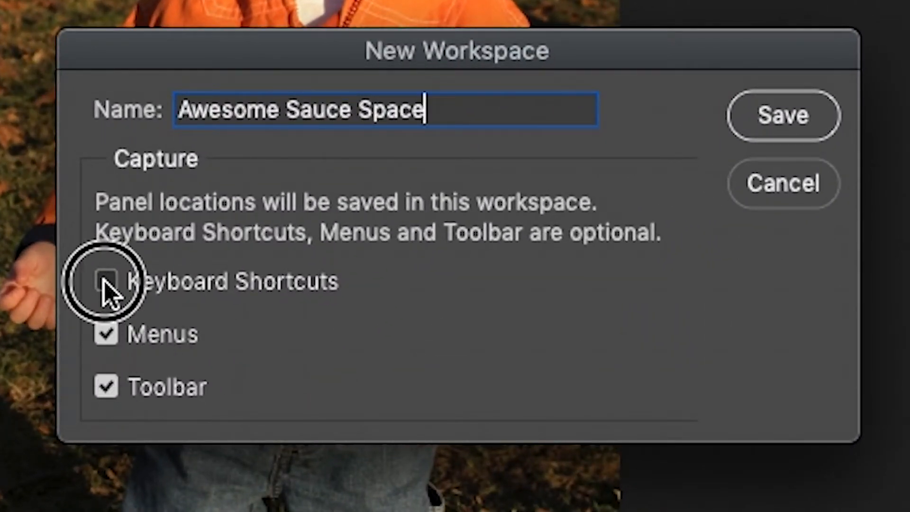
pyautogui.click(106, 281)
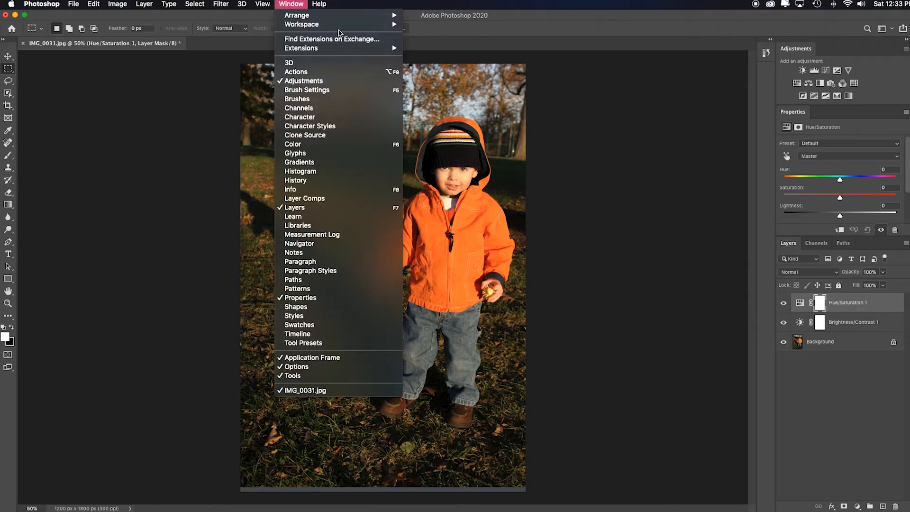
pyautogui.moveTo(301, 24)
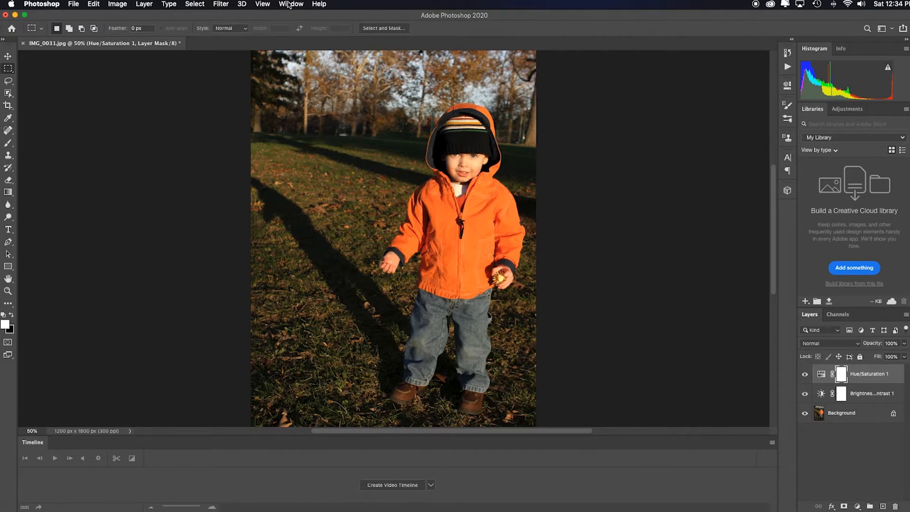
# Re-select the saved Awesome Sauce Space workspace from the workspace list.
pyautogui.click(291, 4)
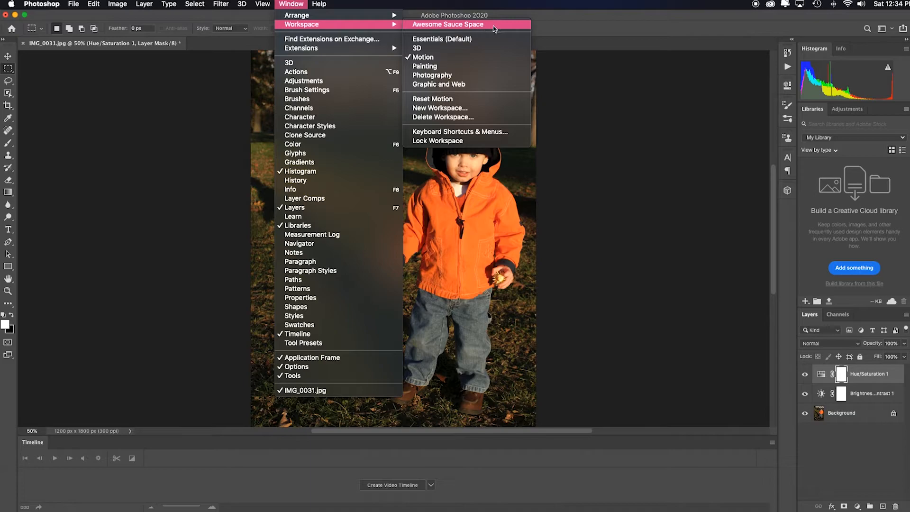
pyautogui.click(446, 25)
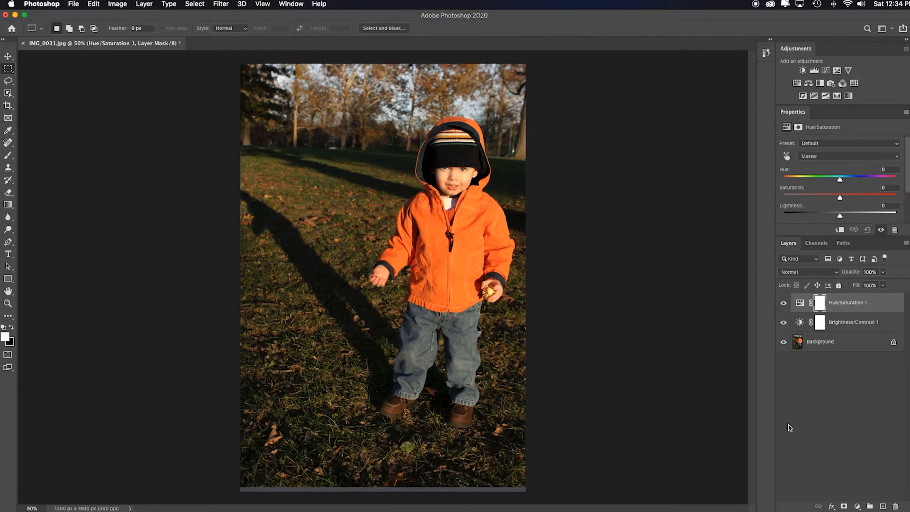